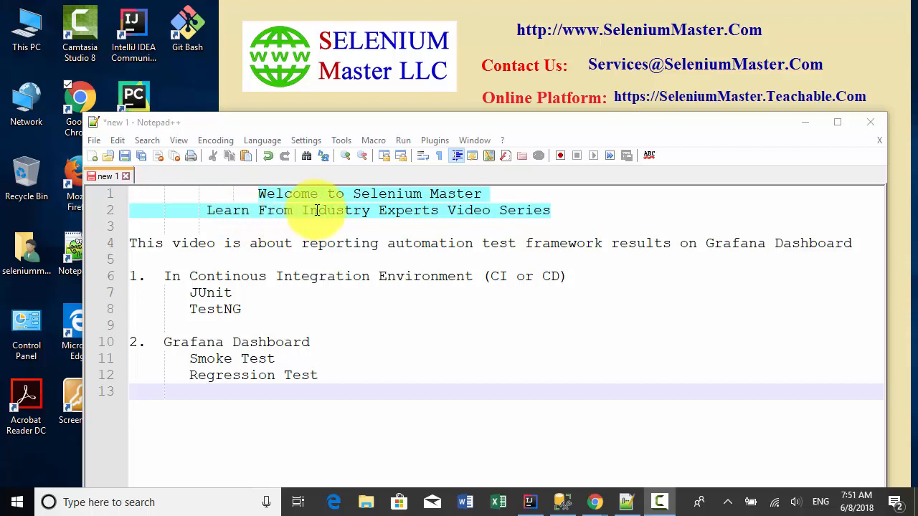
mouse_move(433, 292)
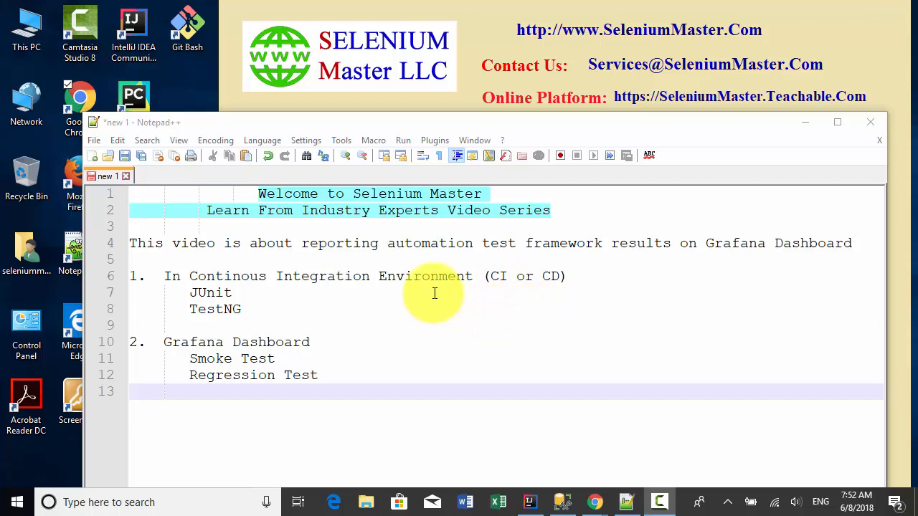
Browse the grafana.com home page describing the open analytics and monitoring platform
left_click(594, 502)
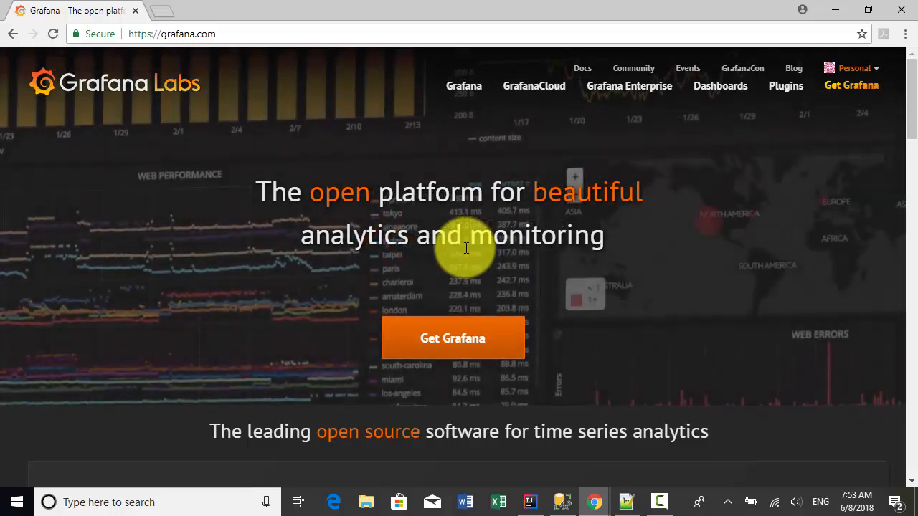
left_click(530, 502)
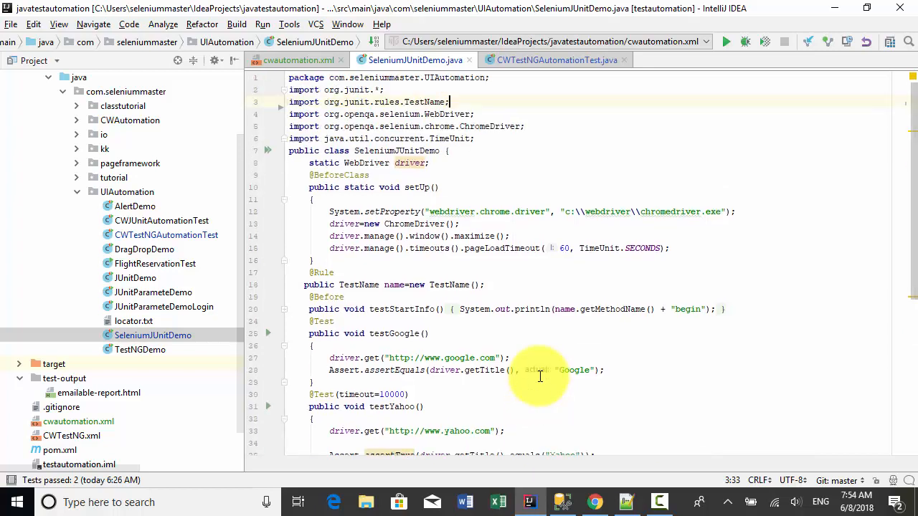
Run the SeleniumUnitDemo JUnit tests with Google and Yahoo methods from IntelliJ IDEA
left_click(726, 42)
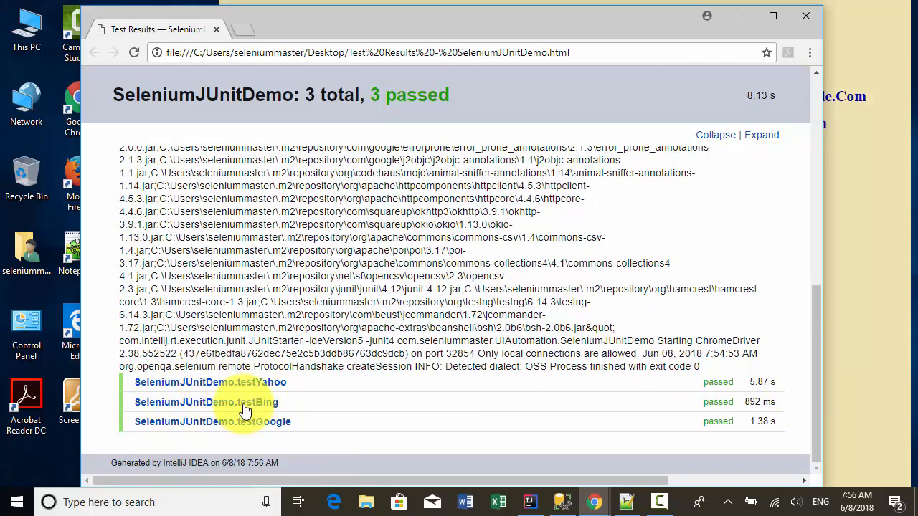
View the exported Test Results HTML page reporting SeleniumJUnitDemo with 3 total, 3 passed
scroll("up", 3)
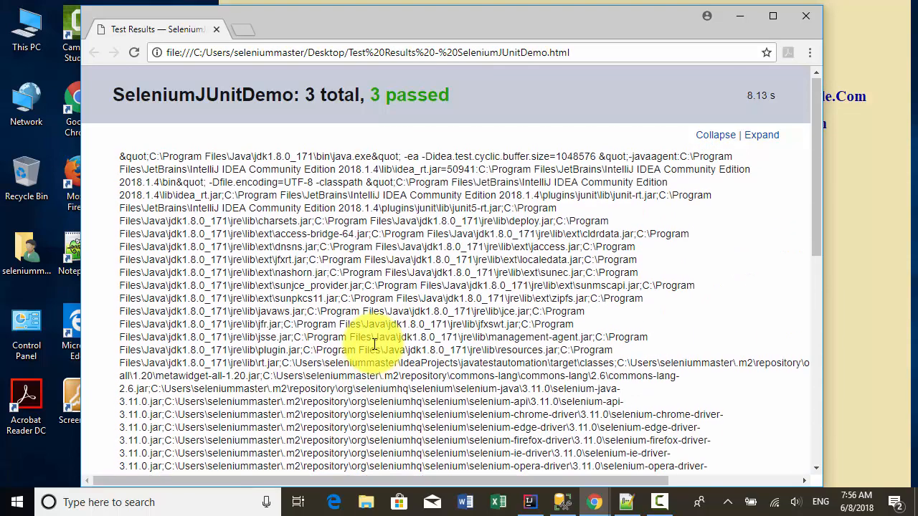
left_click(529, 502)
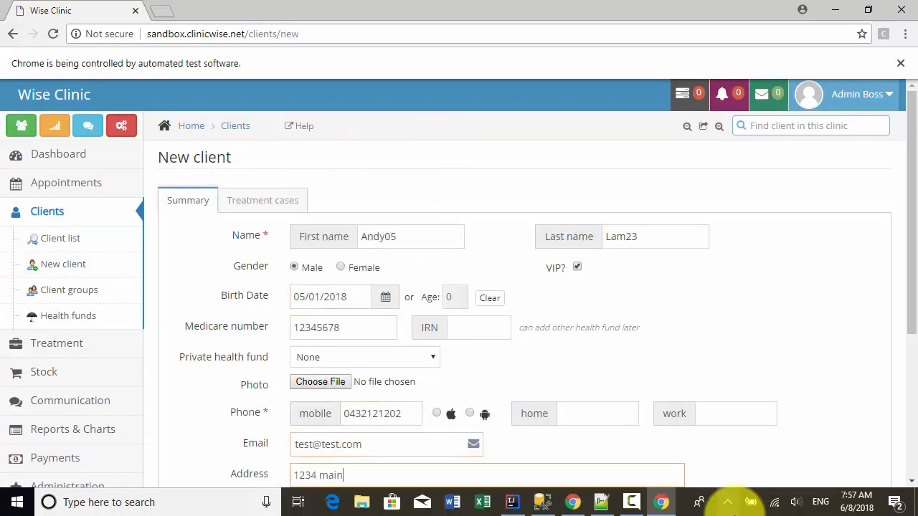
Let the Selenium test fill the Wise Clinic New client form for Andy05 Lam23
left_click(529, 502)
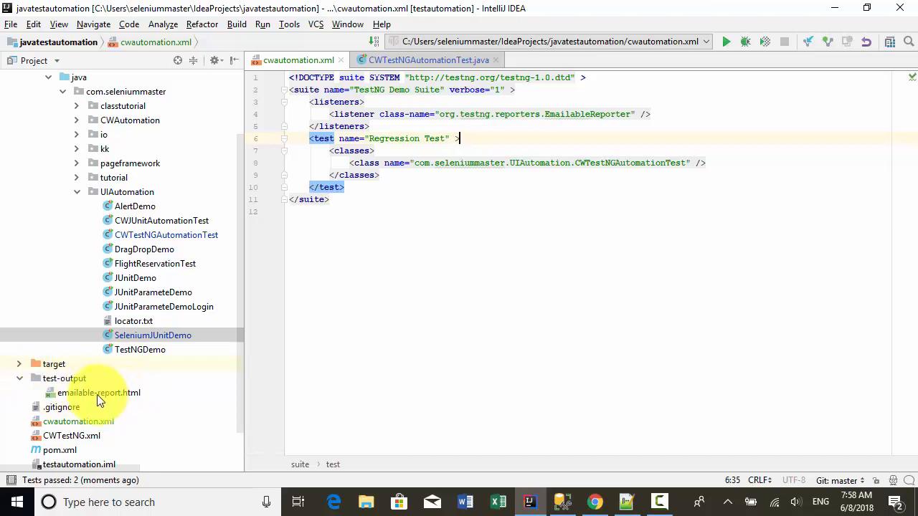
Expand test-output in the Project panel to locate emailable-report.html after 2 tests pass
left_click(97, 393)
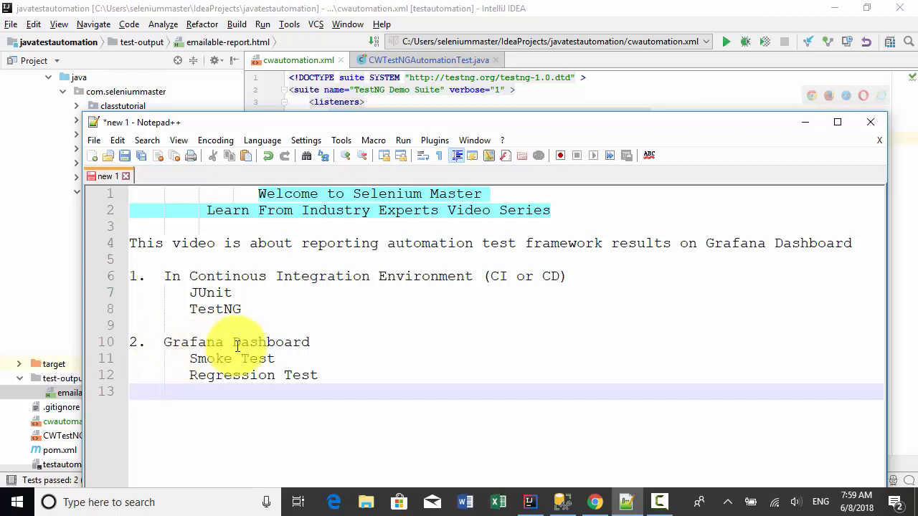
mouse_move(290, 341)
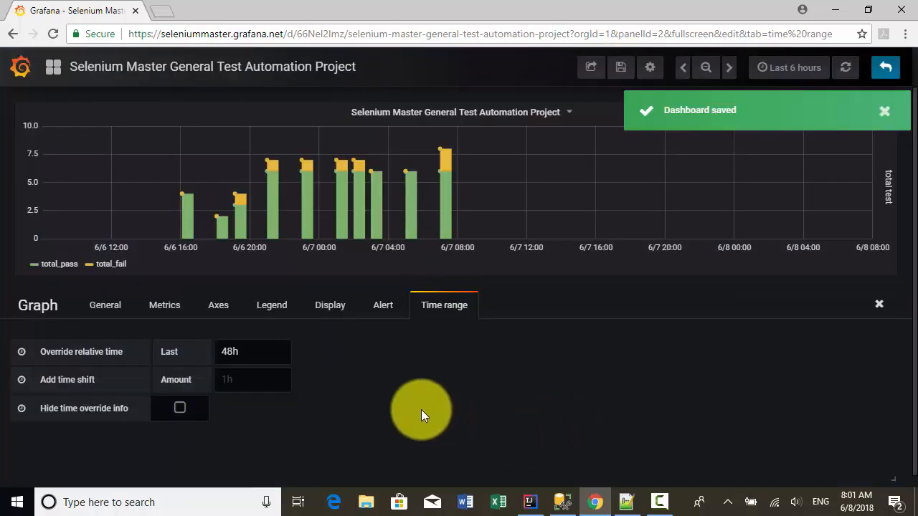
Review the bar chart's Axes settings with Left Y and Right Y enabled on linear scale
left_click(218, 304)
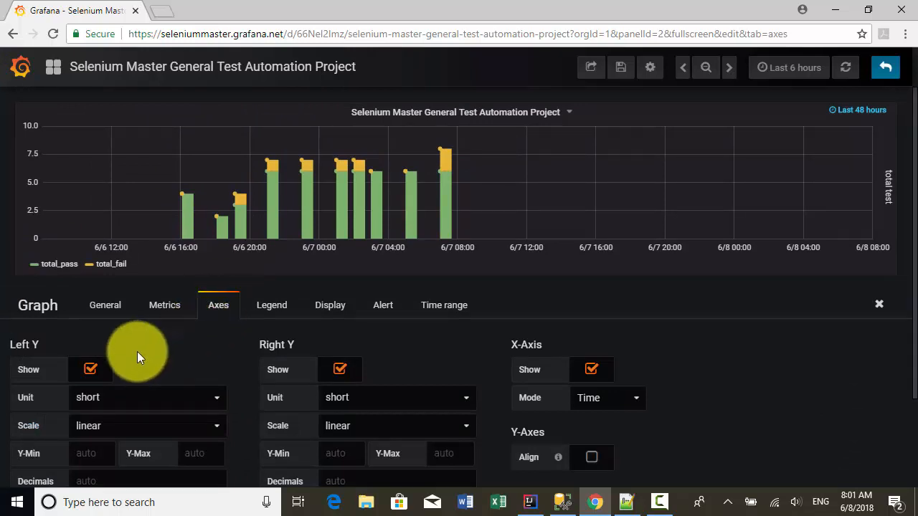
left_click(330, 304)
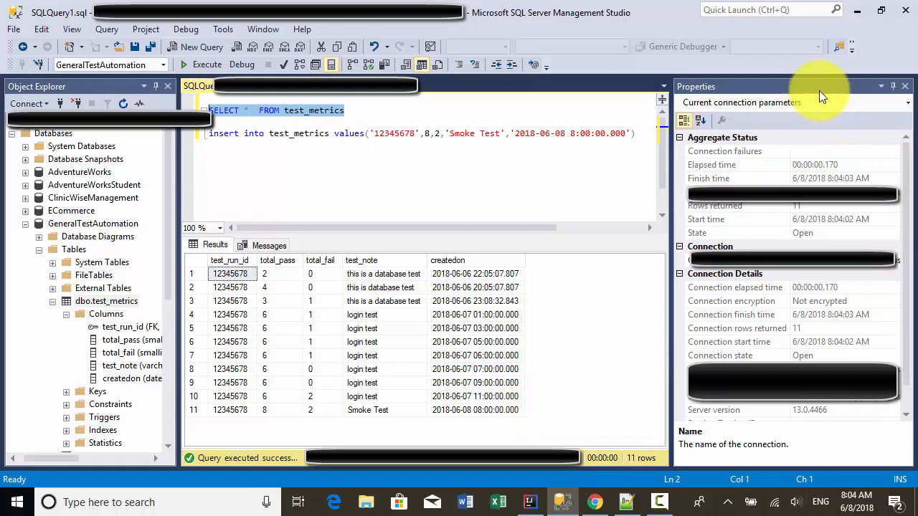
Return to the refreshed Grafana dashboard showing the new 6/8 stacked bar from the Smoke Test record
left_click(595, 502)
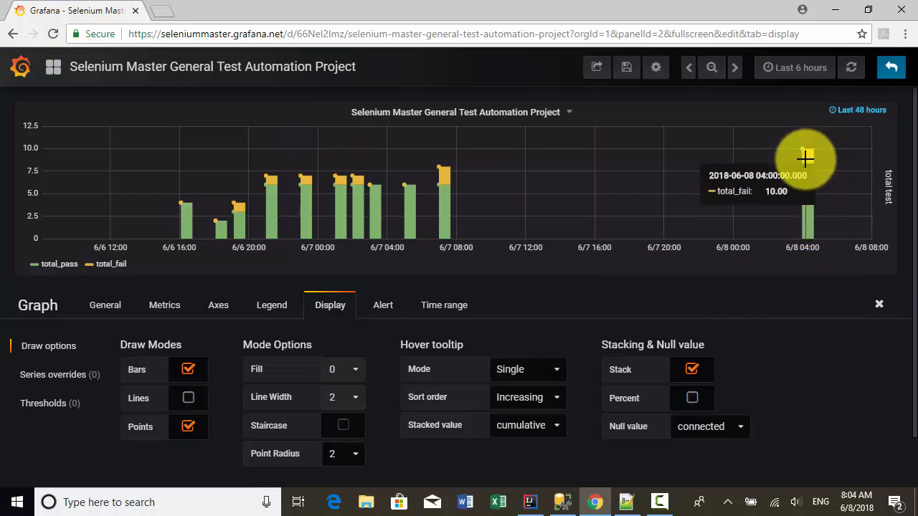